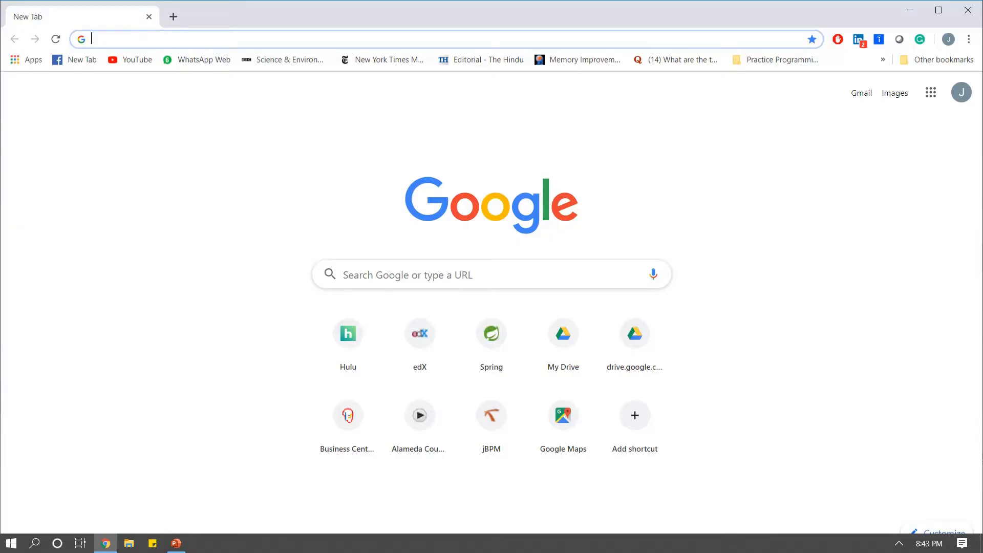
# Step: Navigate to spring.io and browse the homepage down to the Spring Framework 5 section and back
pyautogui.write('spring.io')
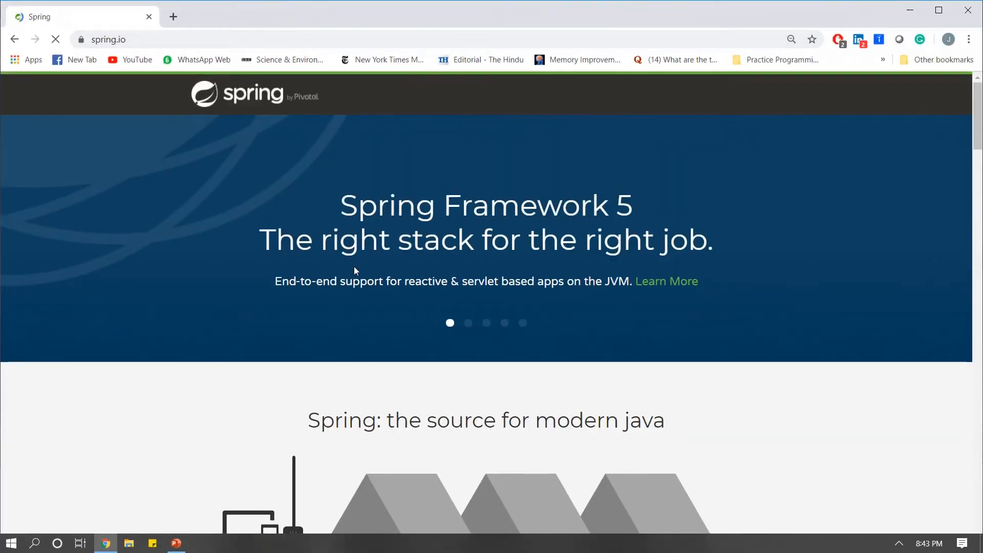
pyautogui.scroll(-3)
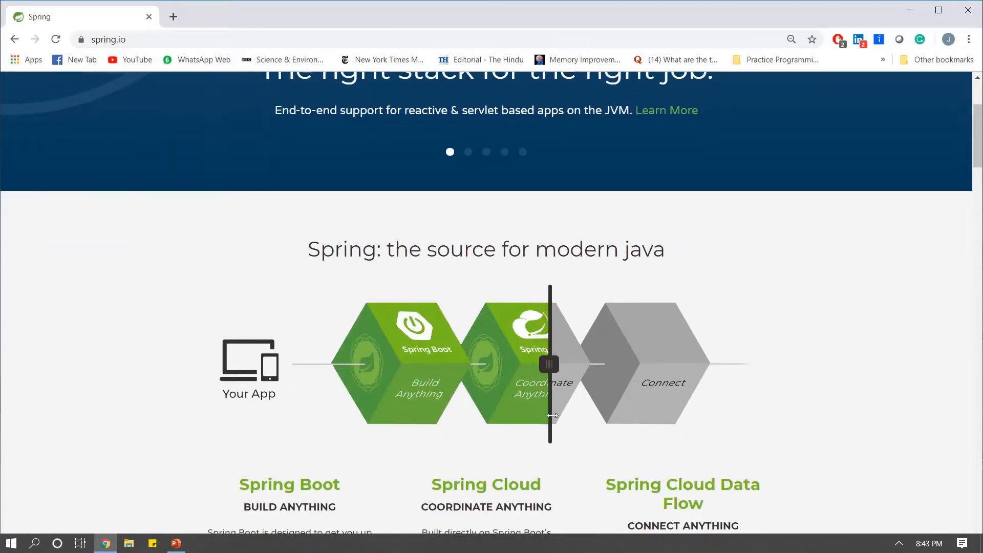
pyautogui.scroll(-3)
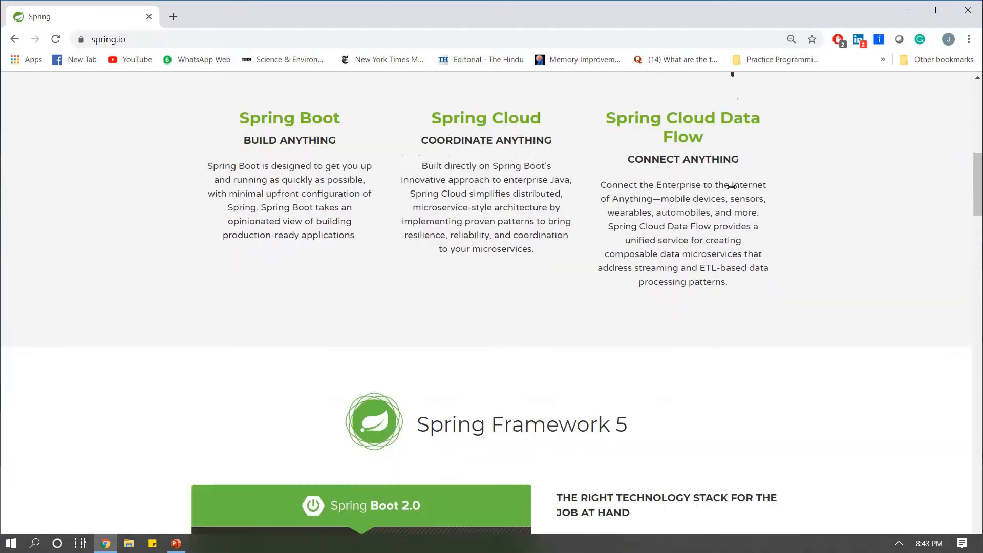
pyautogui.scroll(-3)
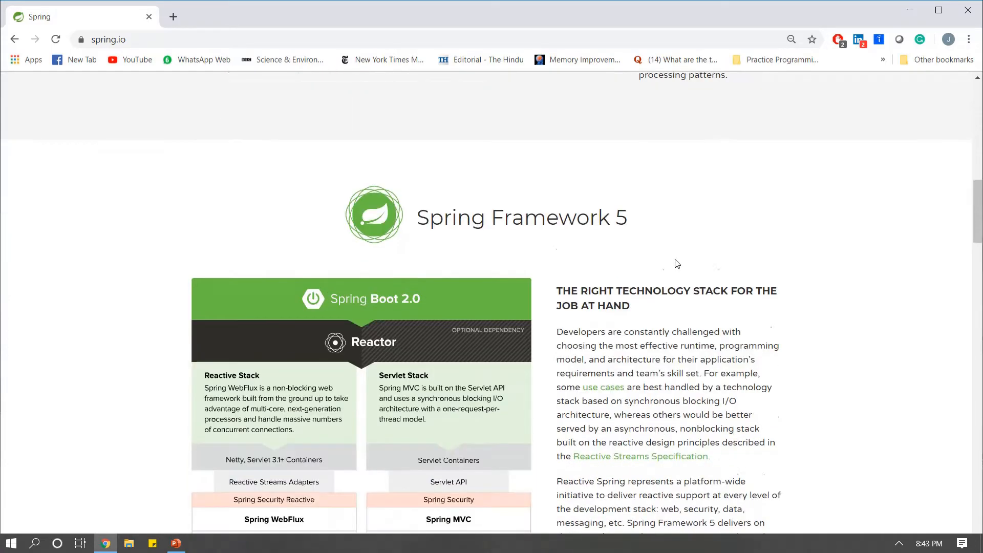
pyautogui.scroll(3)
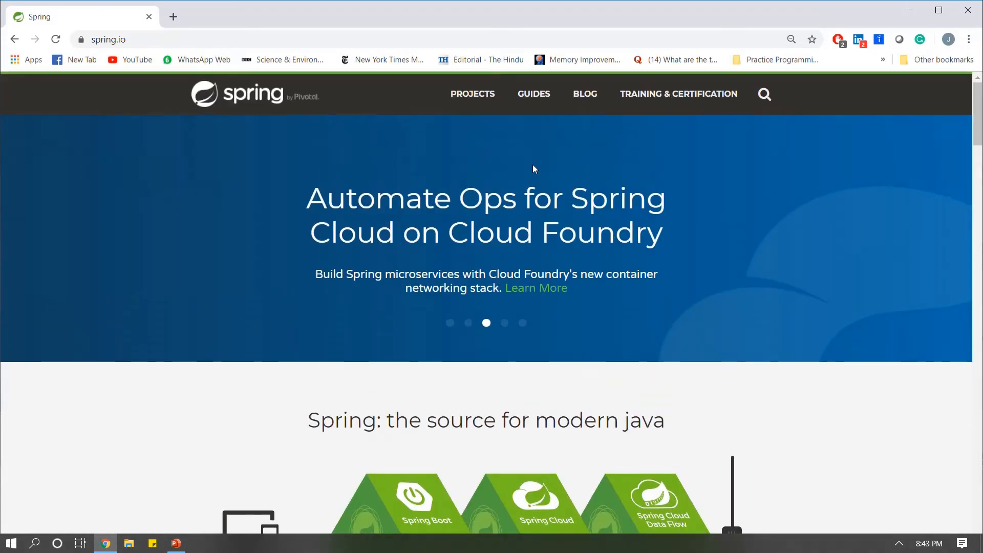
# Step: Go to Projects and browse the cards for Spring Boot, Spring Framework, Spring Cloud and the rest
pyautogui.click(474, 93)
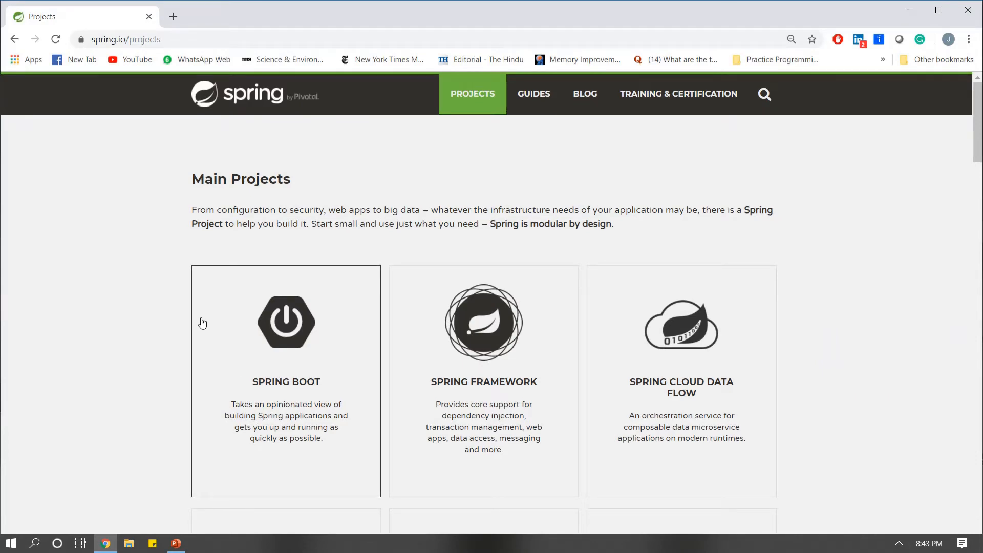
pyautogui.scroll(-3)
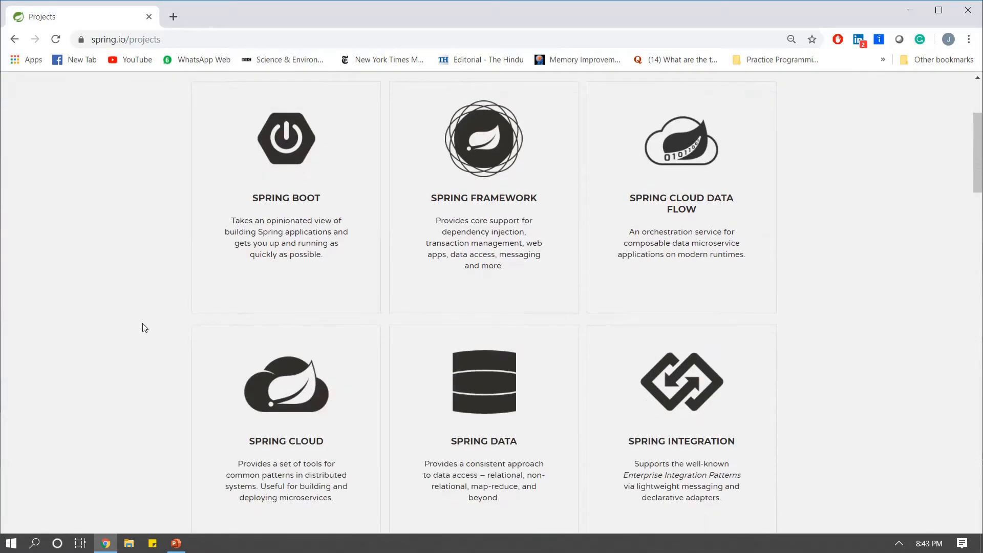
pyautogui.moveTo(549, 277)
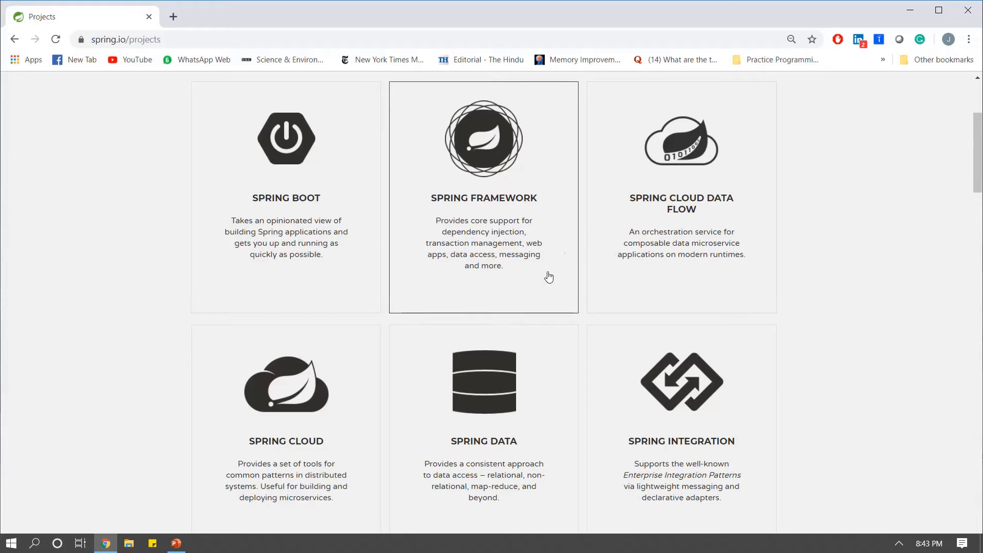
pyautogui.scroll(-3)
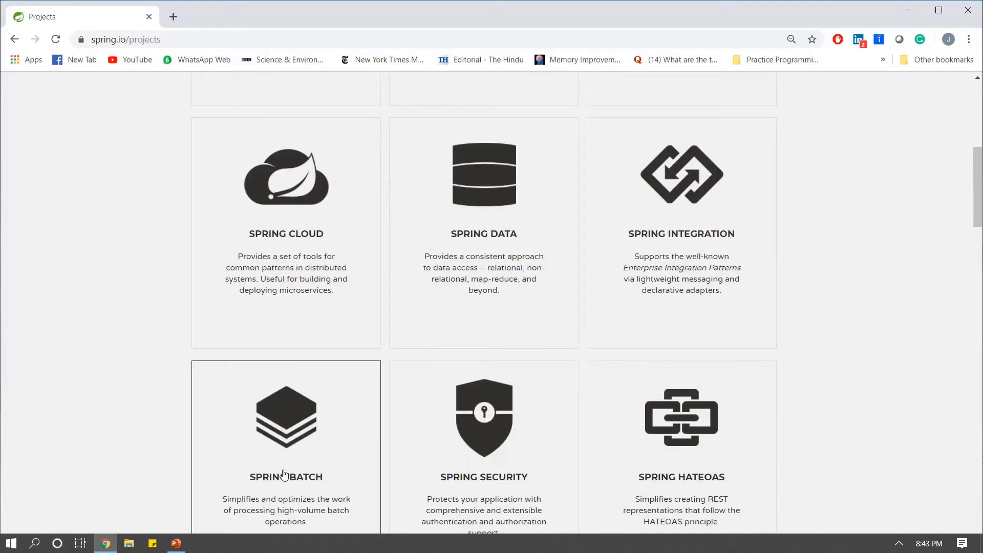
pyautogui.scroll(-3)
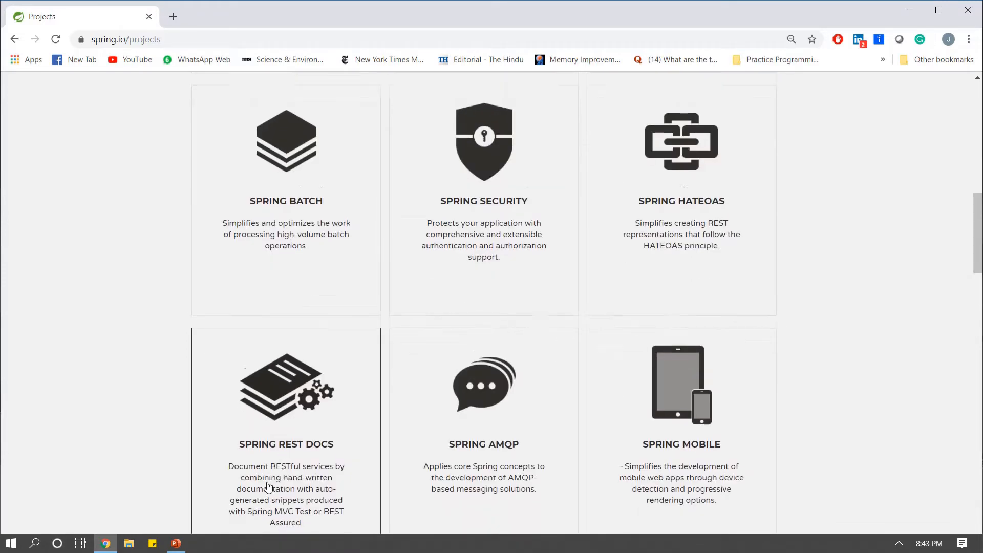
pyautogui.scroll(-3)
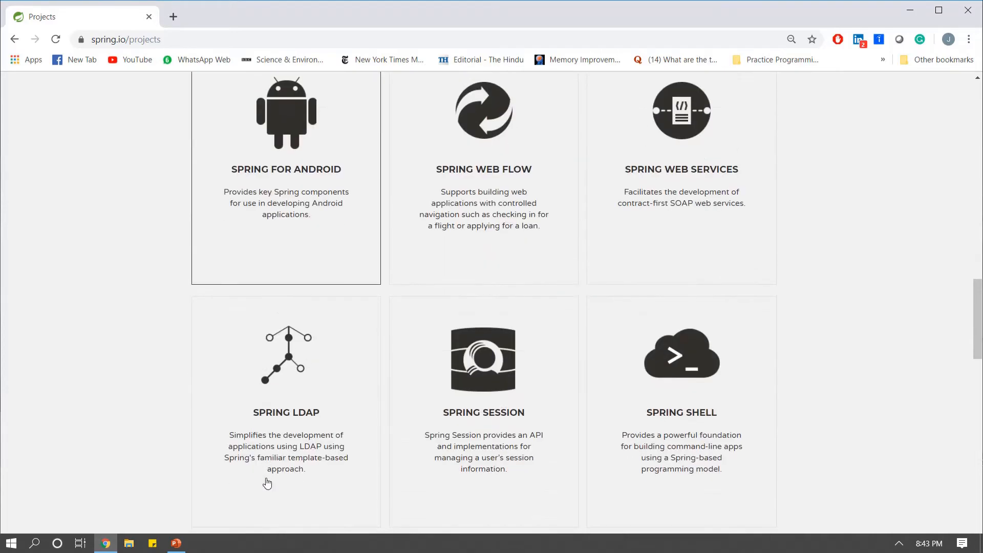
pyautogui.scroll(3)
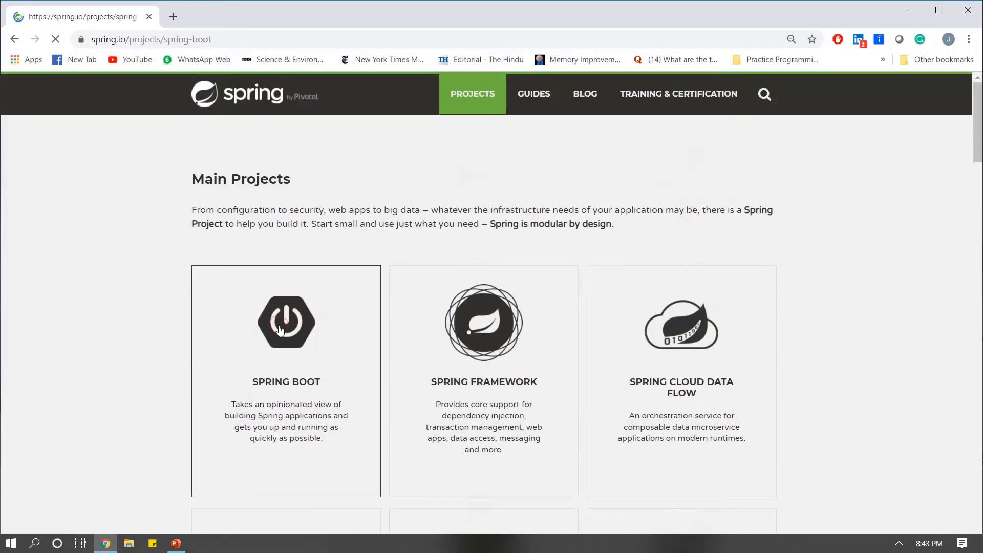
# Step: Go to the Spring Boot project and review its description, features and quick start
pyautogui.click(286, 322)
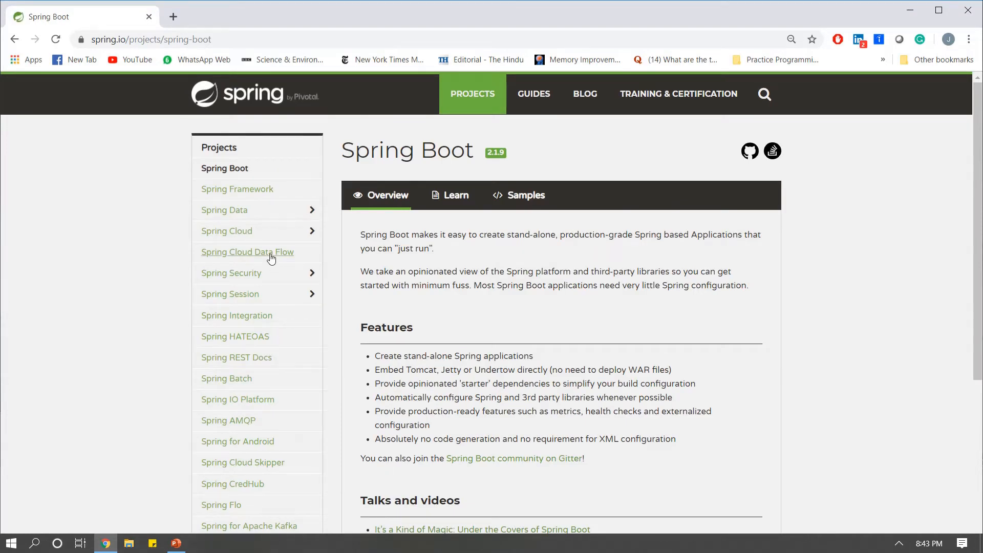
pyautogui.scroll(-3)
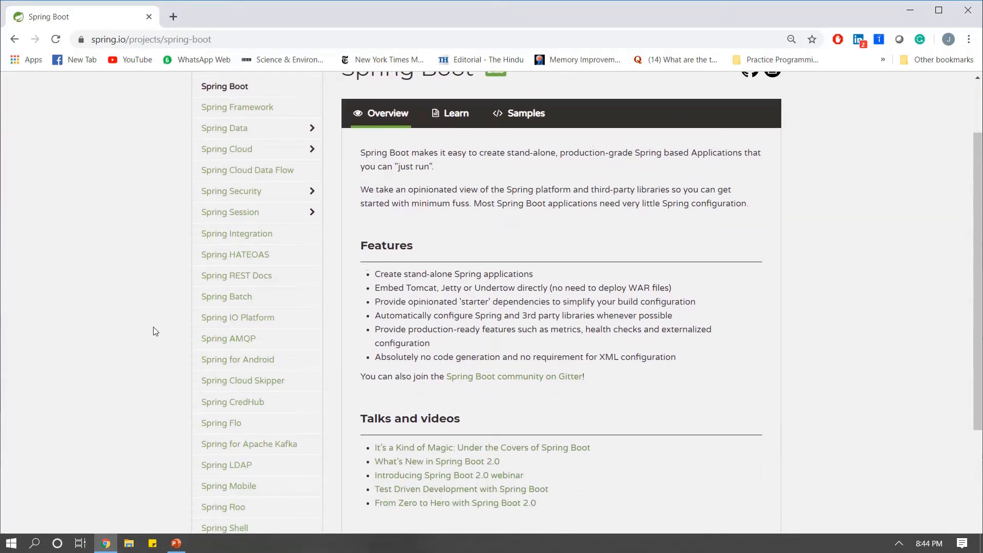
pyautogui.scroll(-3)
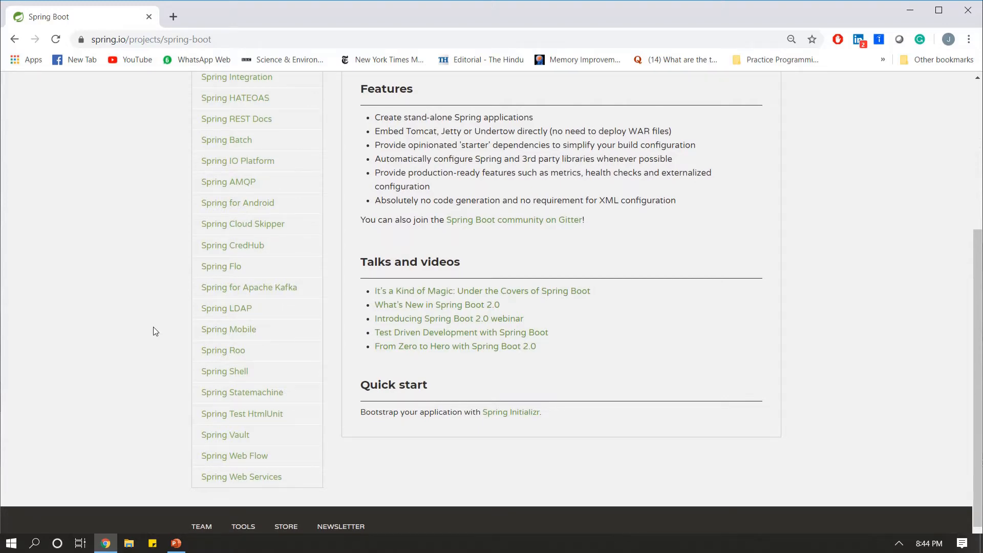
pyautogui.scroll(3)
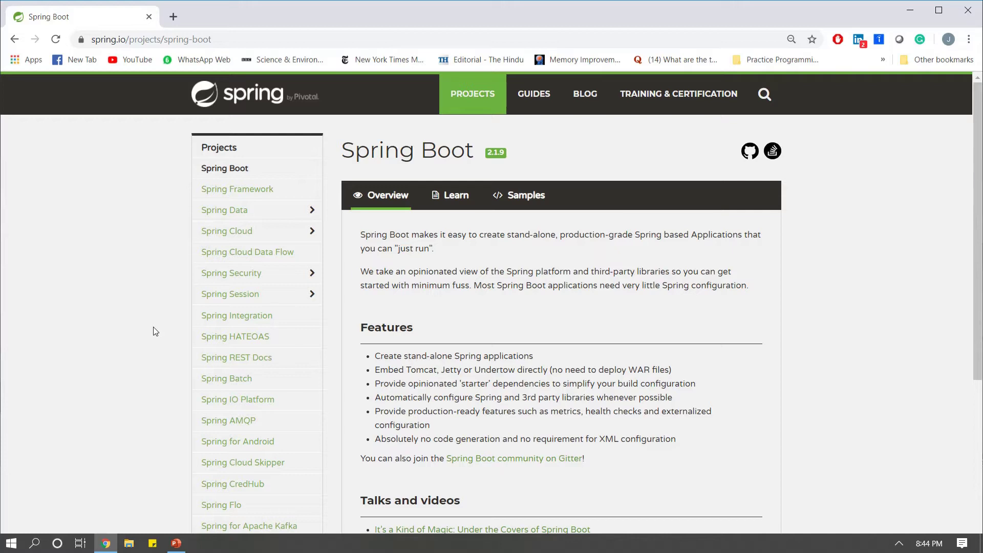
pyautogui.moveTo(153, 351)
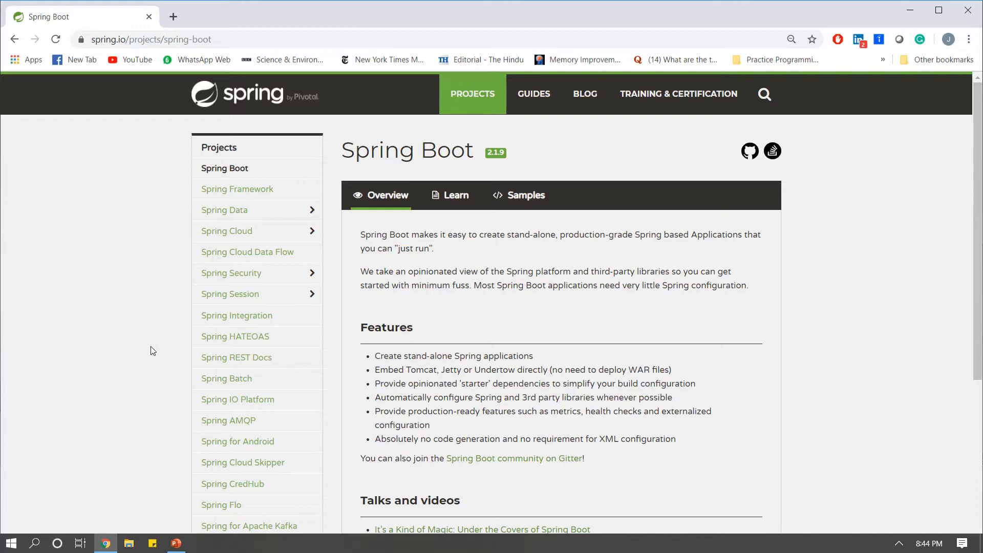